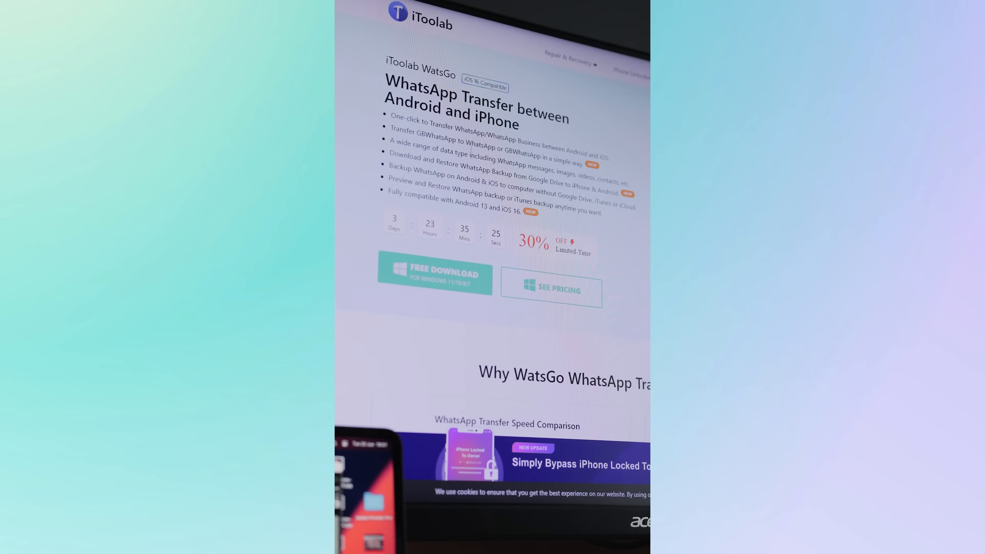
Download the WhatsApp Backup folder from Google Drive via its context menu
scroll(down, 3)
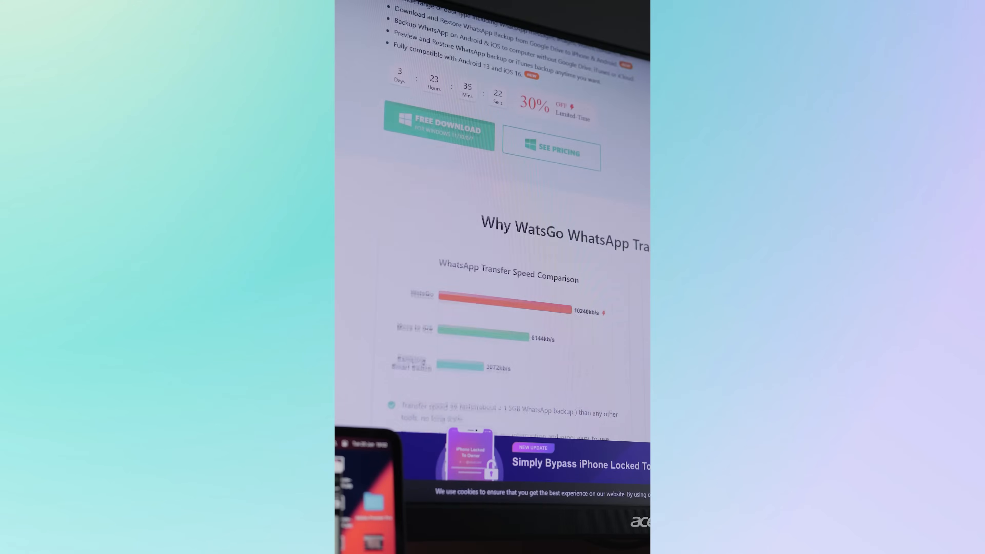
scroll(down, 3)
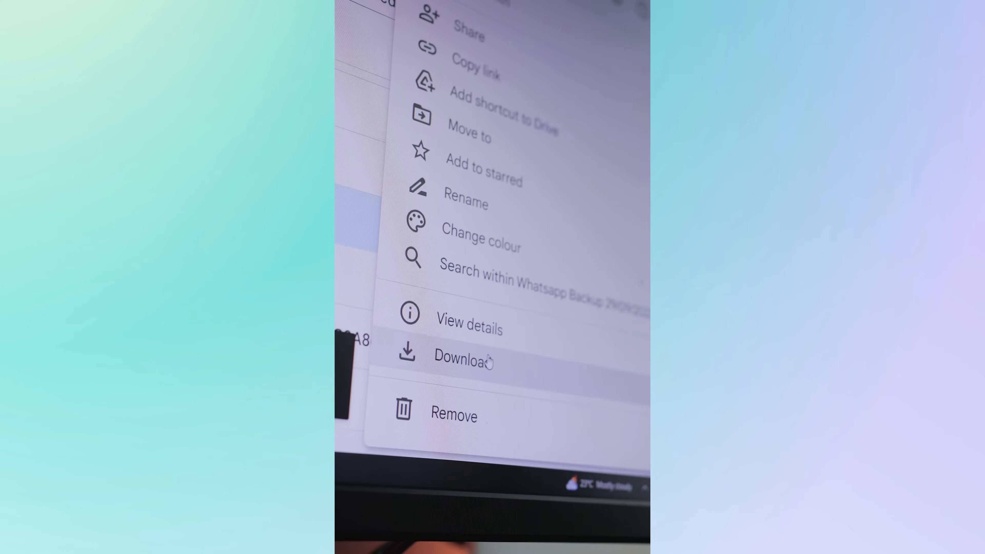
click(464, 361)
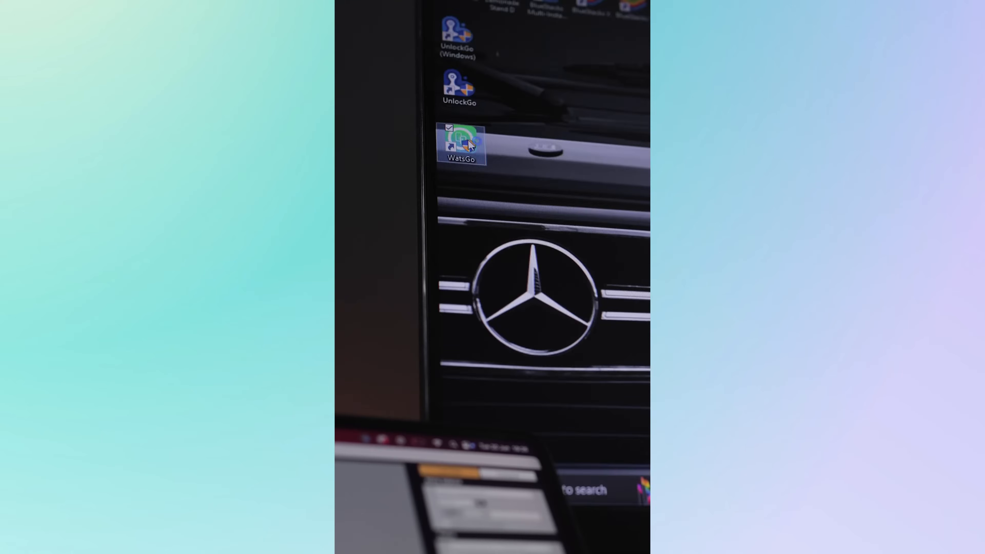
Start WatsGo from its desktop shortcut
double_click(461, 141)
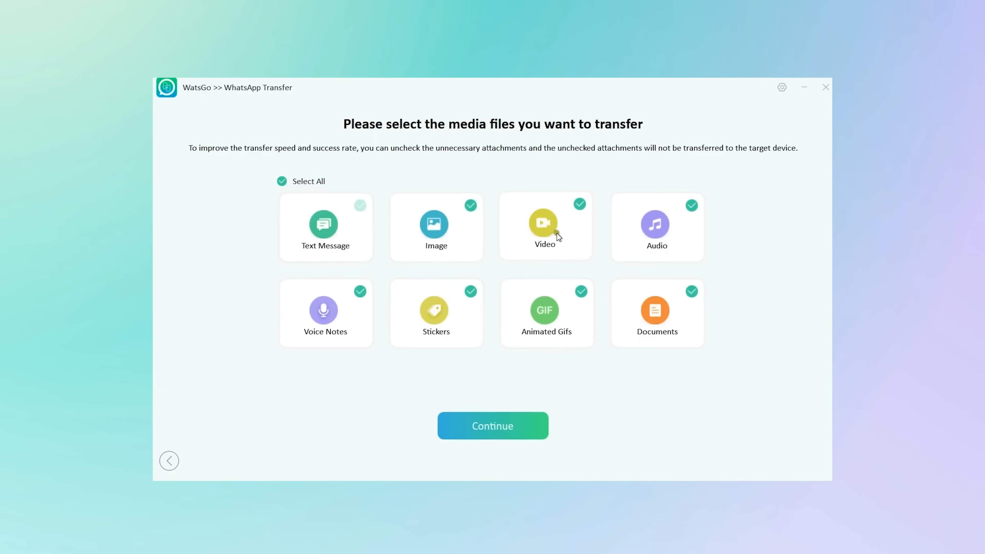
mouse_move(356, 225)
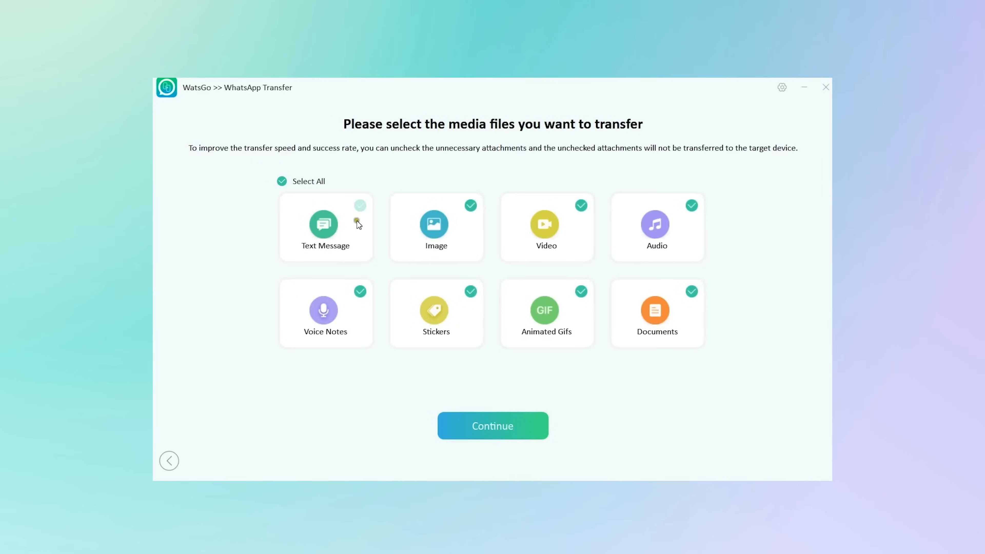
Keep Select All checked so every media type, messages to documents, is included
click(493, 425)
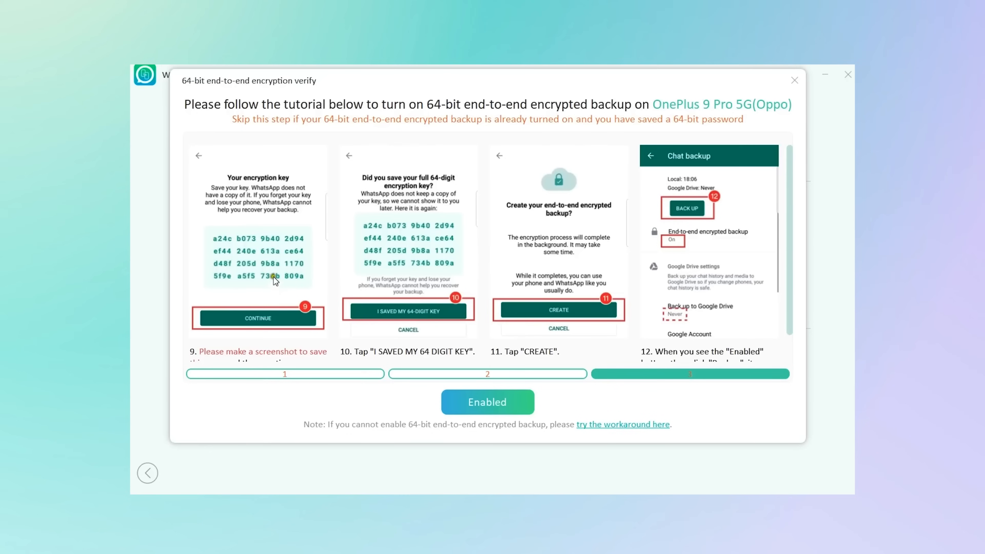
mouse_move(412, 308)
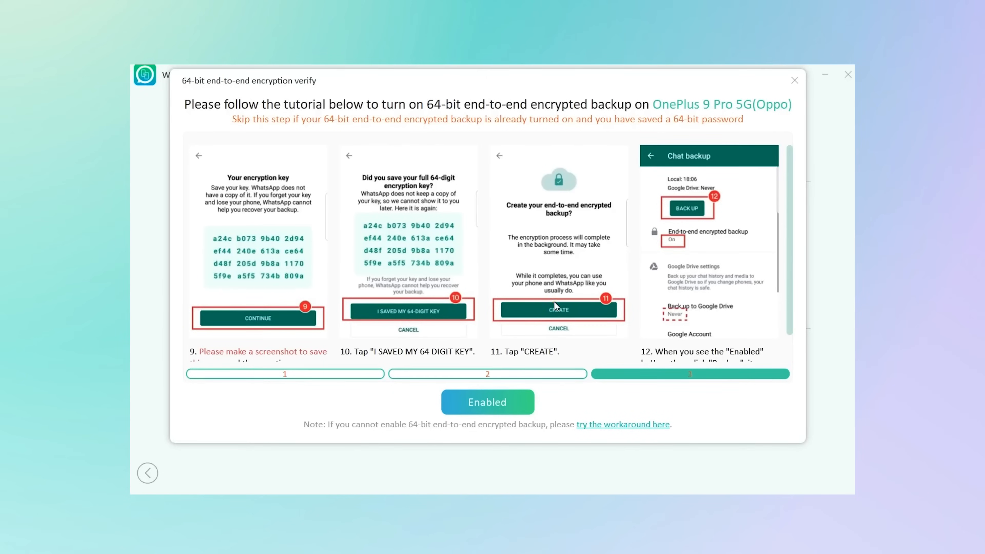
Confirm the encrypted backup as Enabled to begin transferring OnePlus data to the iPhone
click(487, 402)
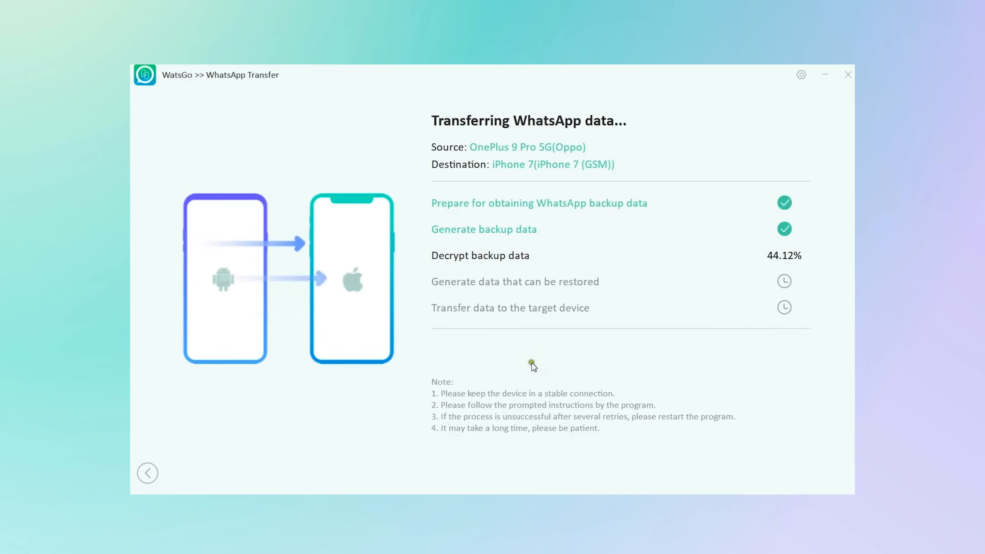